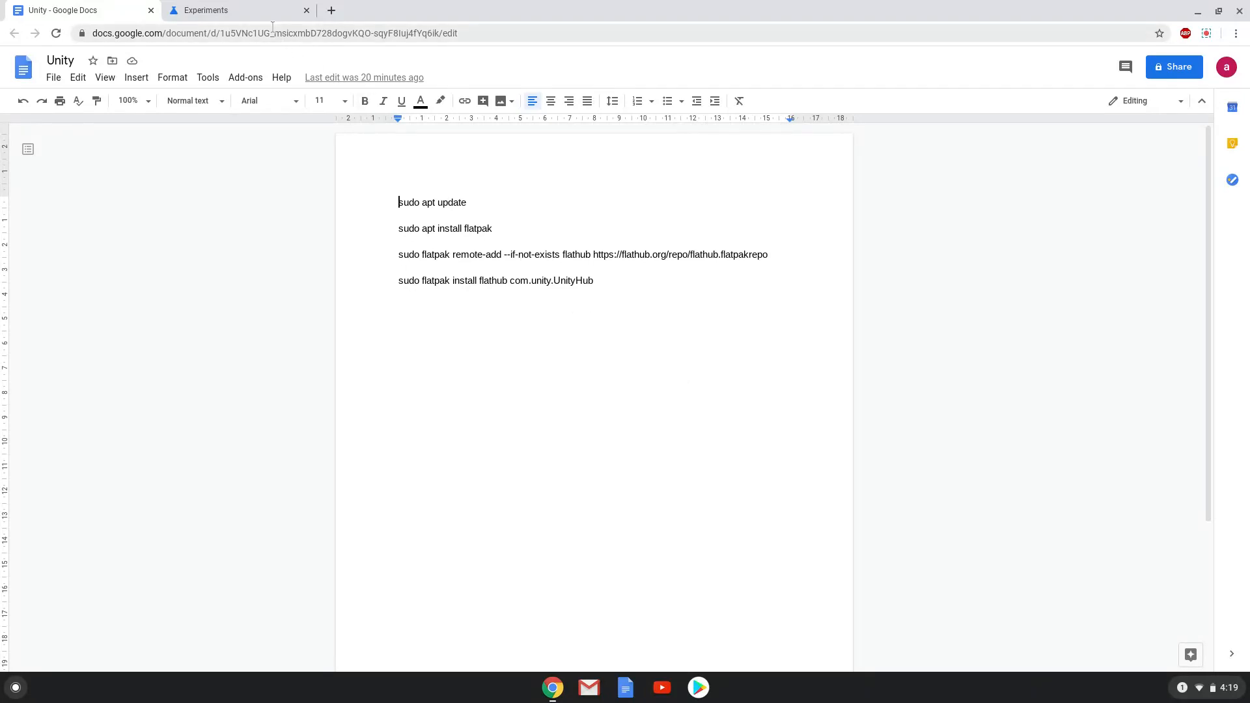
# Step: Set the Crostini GPU Support flag to Disabled in chrome://flags and bring up quick settings
pyautogui.click(206, 10)
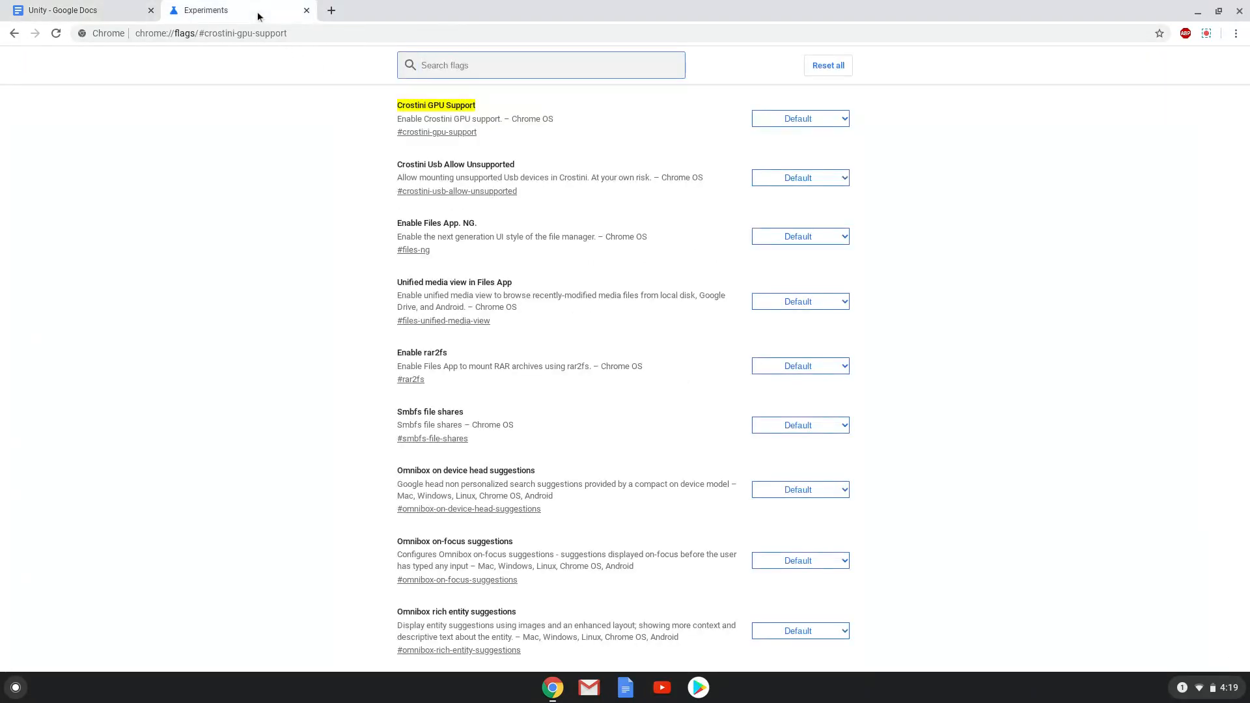
pyautogui.click(541, 64)
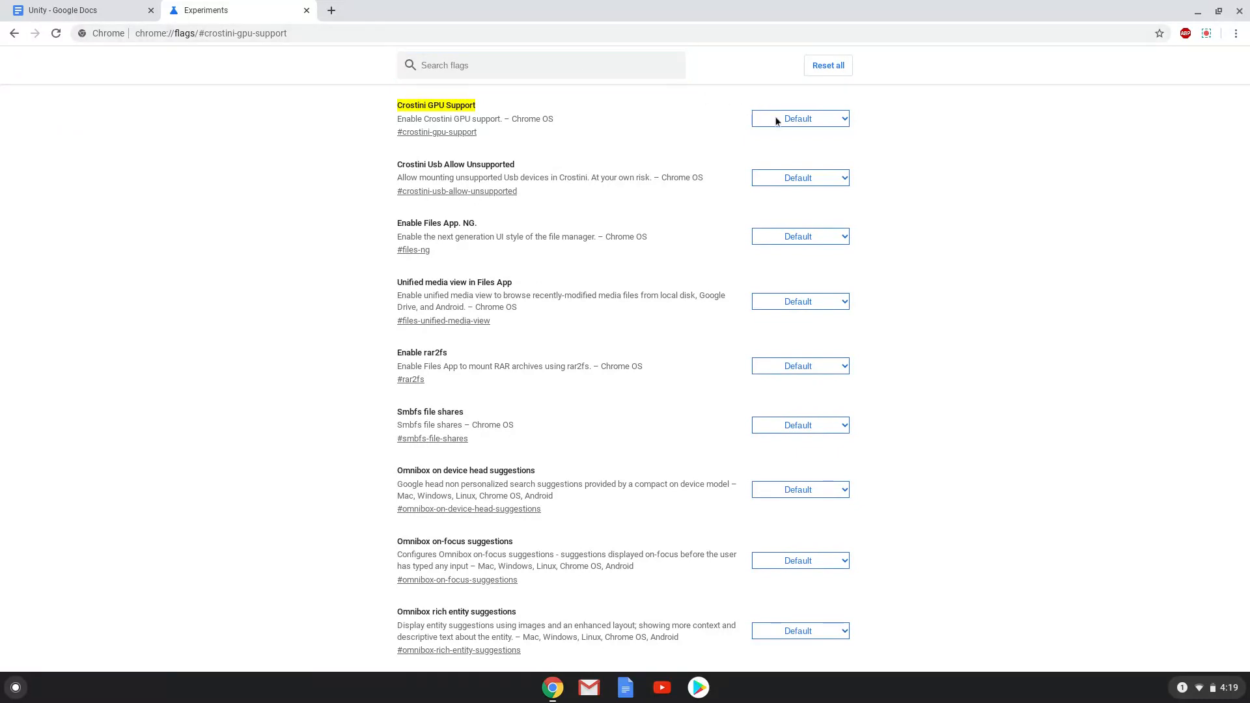
pyautogui.click(799, 118)
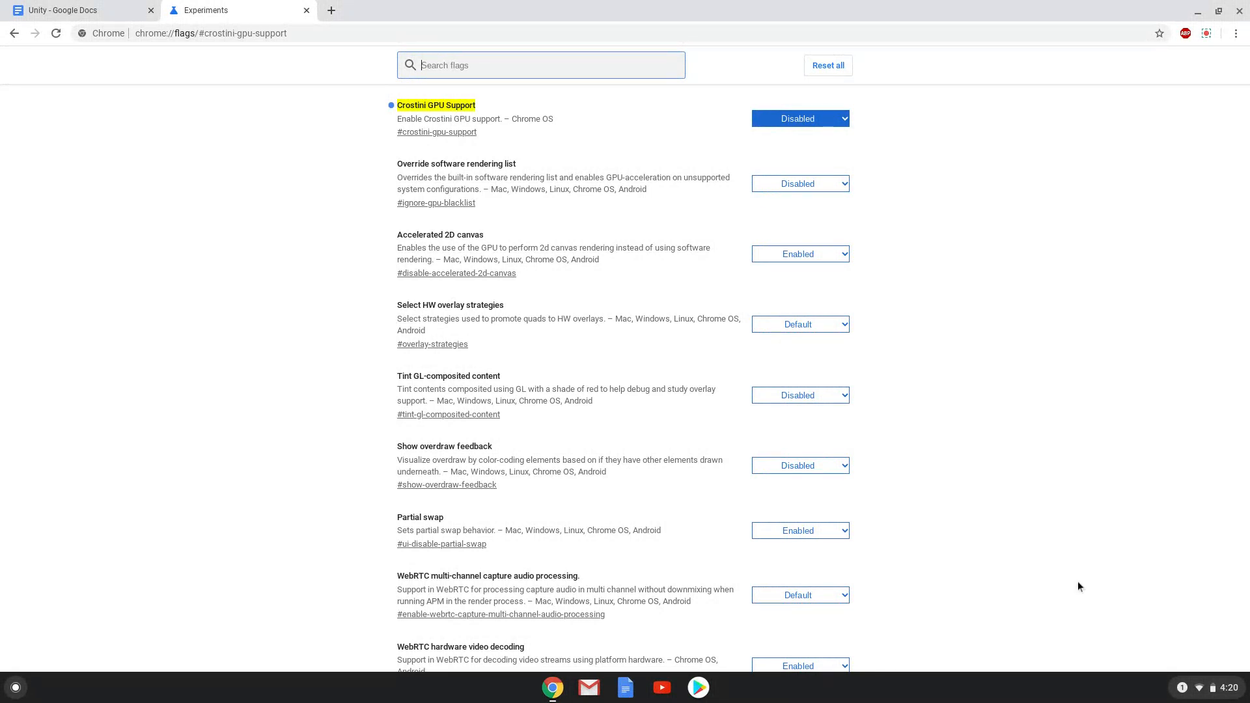
pyautogui.click(1213, 687)
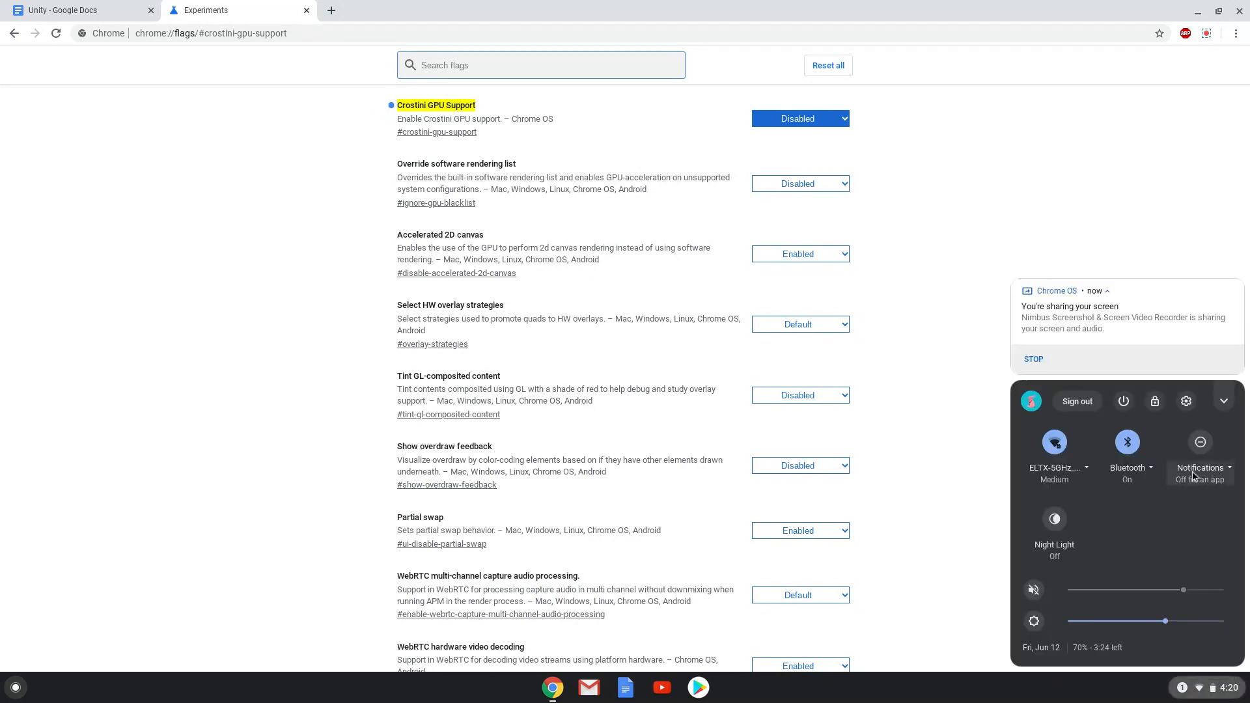
# Step: Turn on Linux (Beta) in Chrome OS Settings and install it with the default username
pyautogui.click(1186, 401)
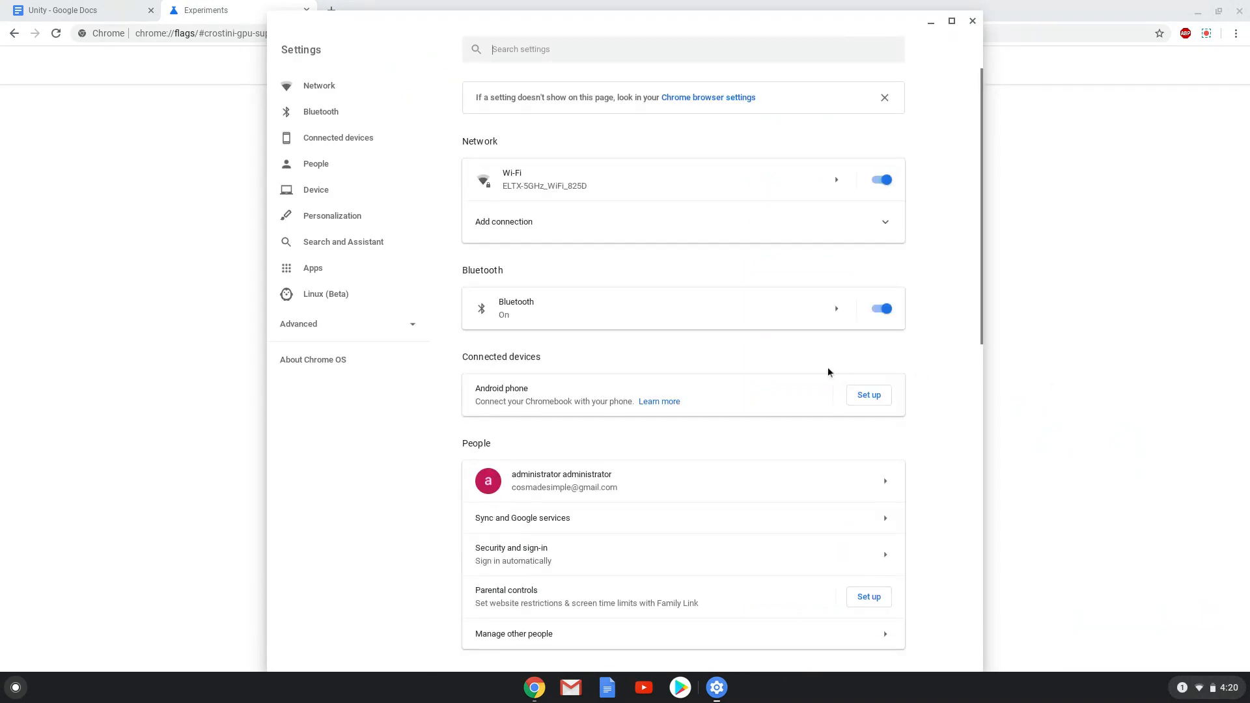
pyautogui.moveTo(472, 306)
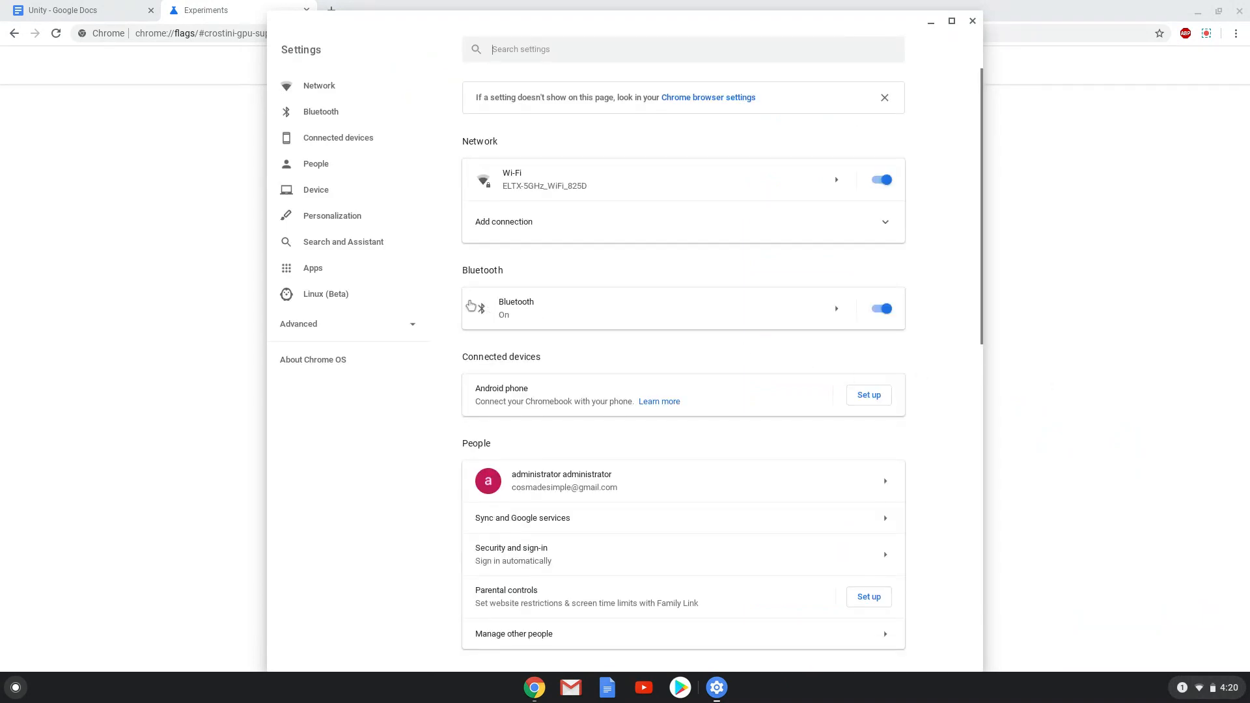
pyautogui.click(326, 294)
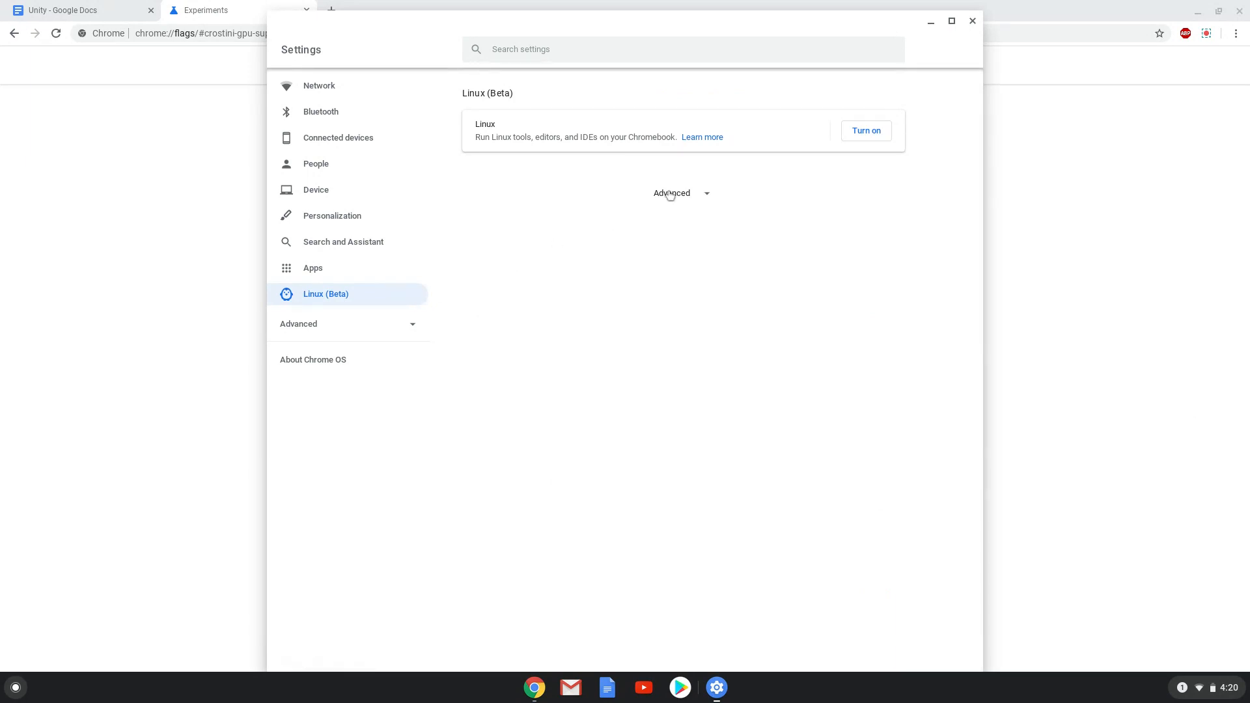
pyautogui.click(865, 130)
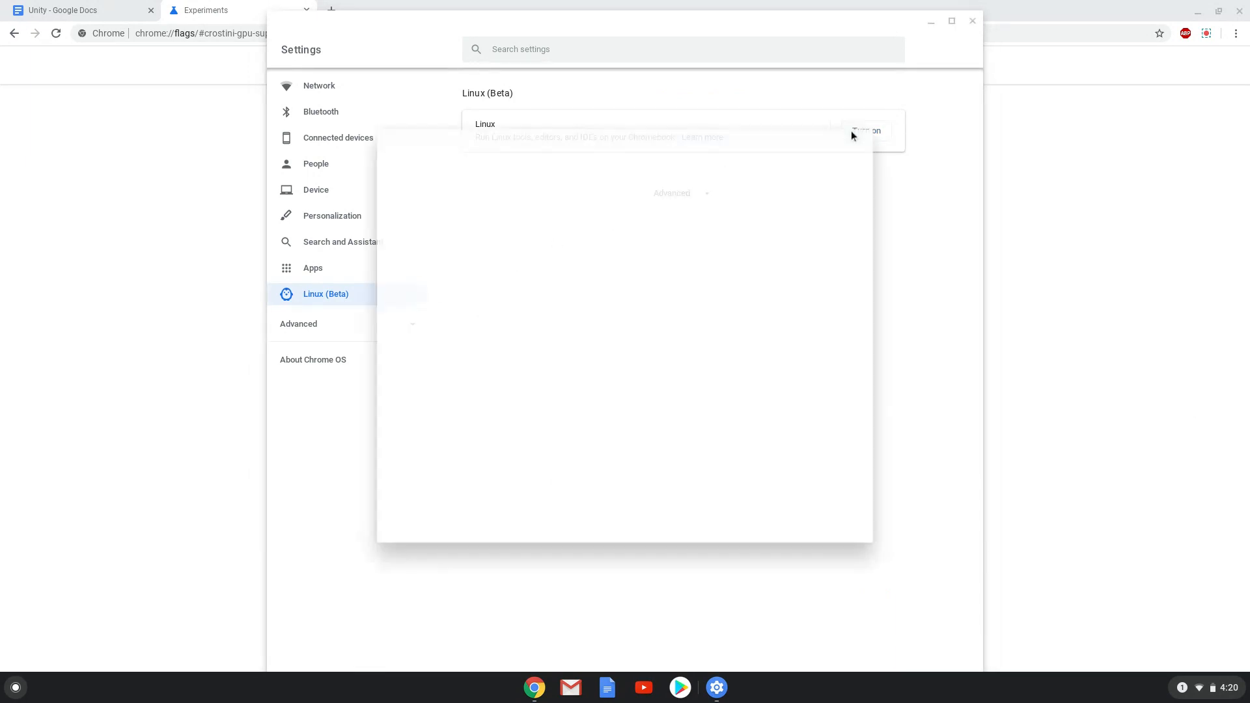
pyautogui.click(866, 131)
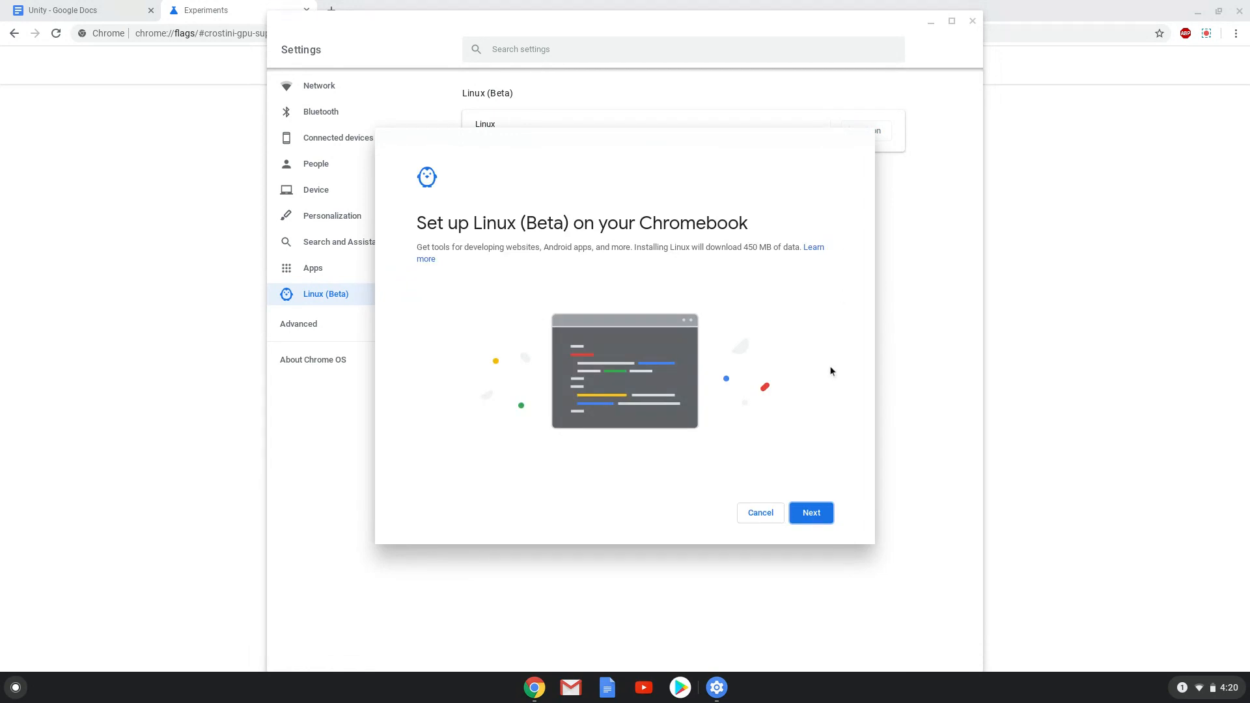
pyautogui.click(811, 512)
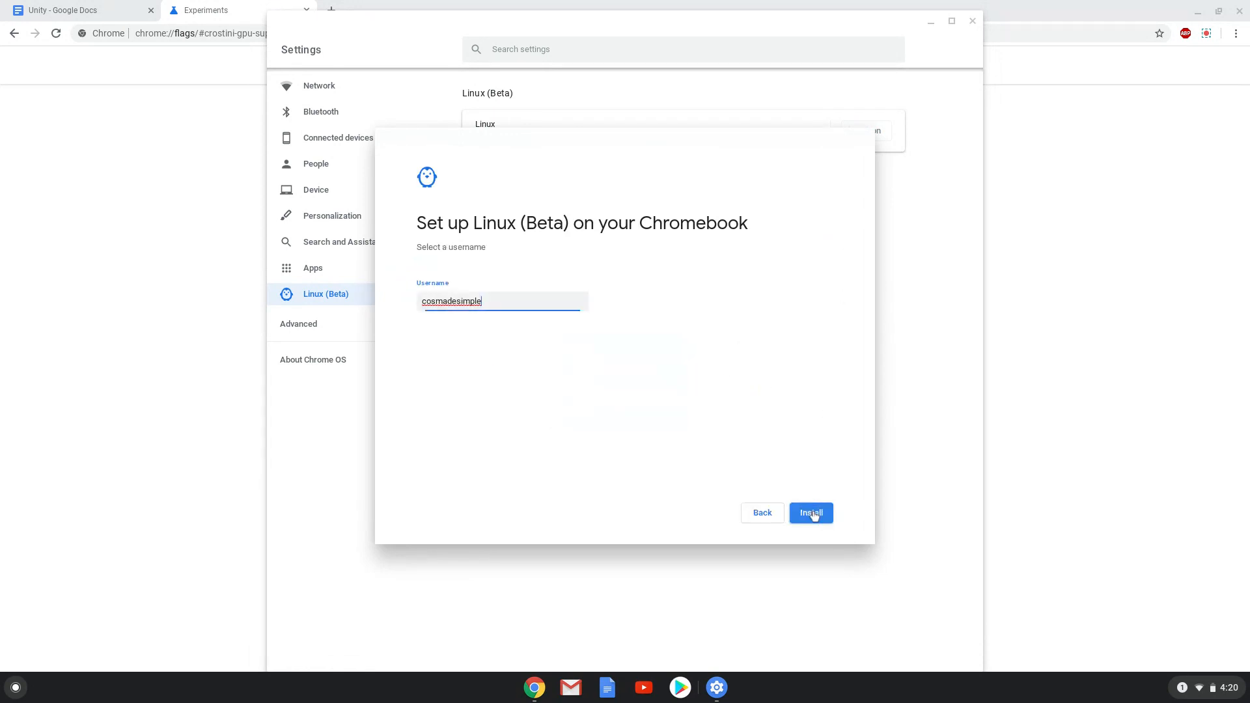
pyautogui.click(810, 513)
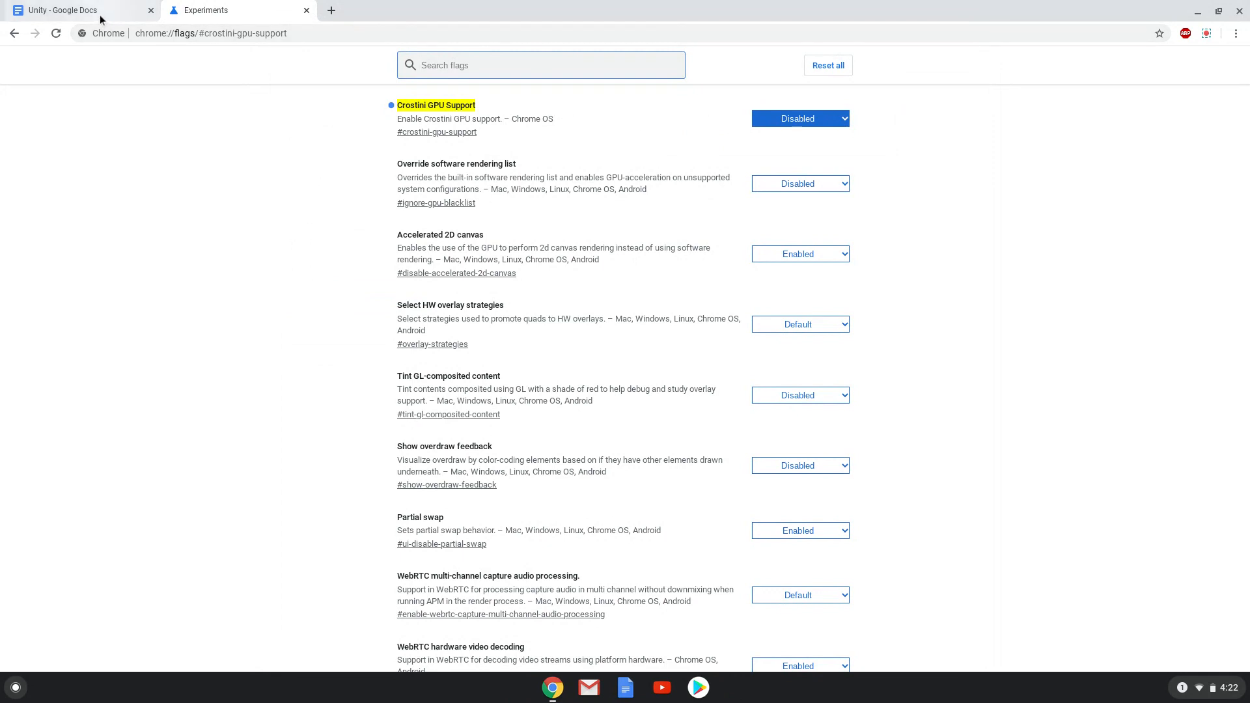
# Step: Select 'sudo apt update' in the Unity notes document and search the launcher for terminal
pyautogui.click(76, 10)
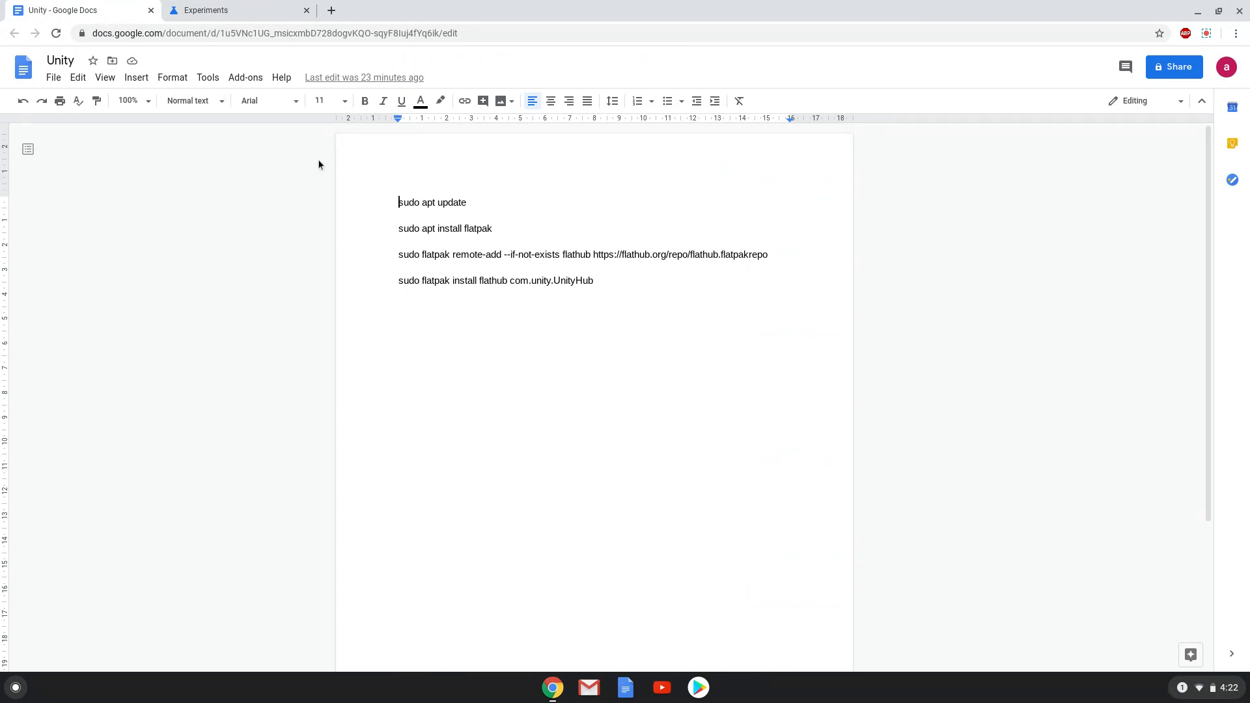
pyautogui.doubleClick(432, 202)
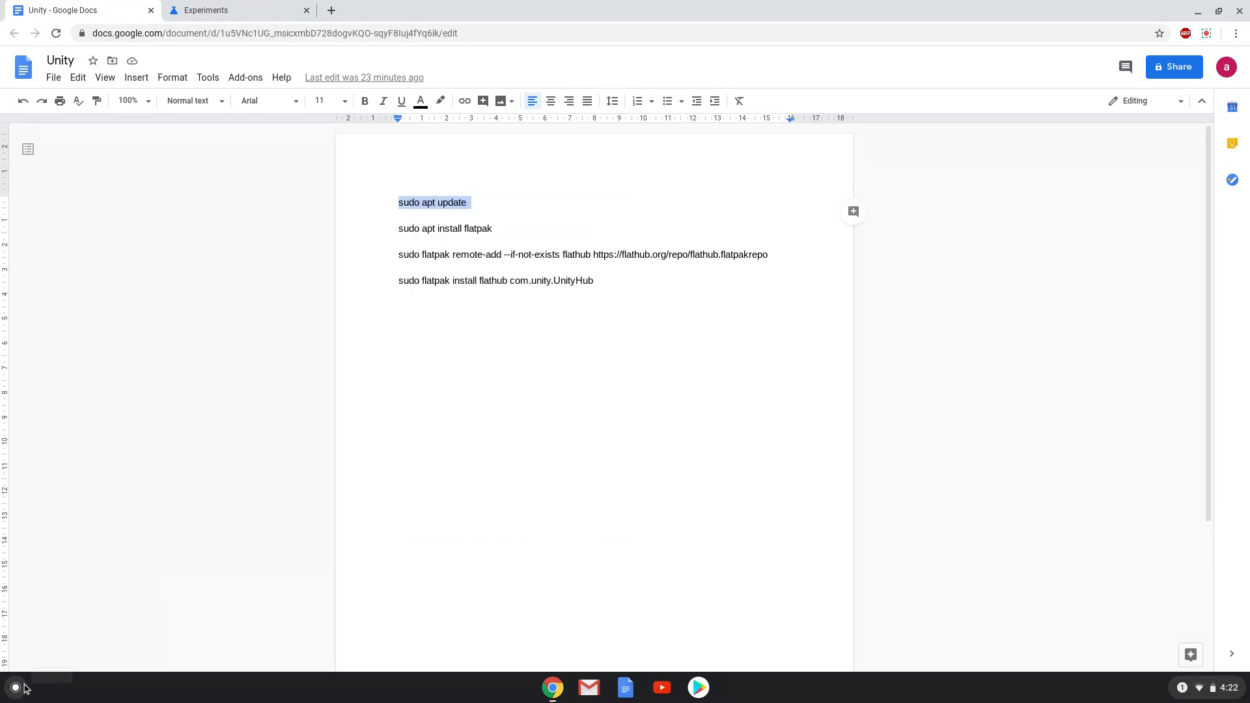
pyautogui.click(15, 686)
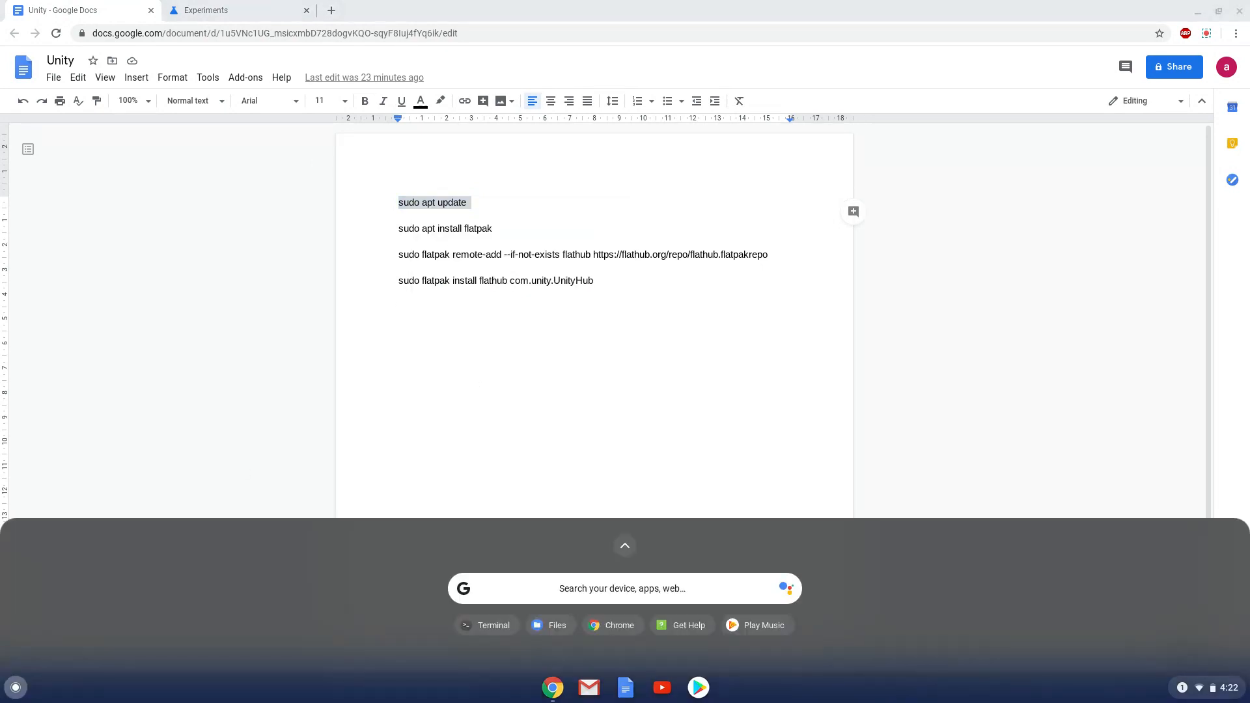
pyautogui.write('terminal')
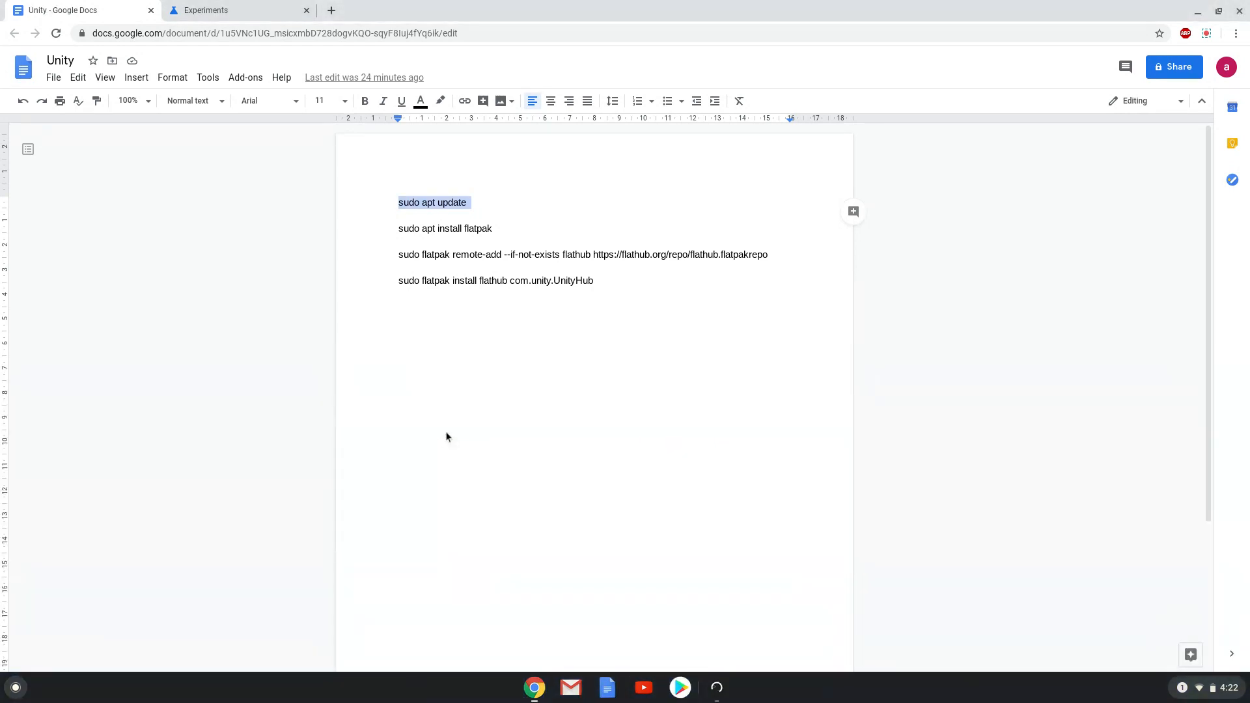
# Step: Run 'sudo apt update' in the Linux Terminal to refresh the package lists
pyautogui.click(715, 688)
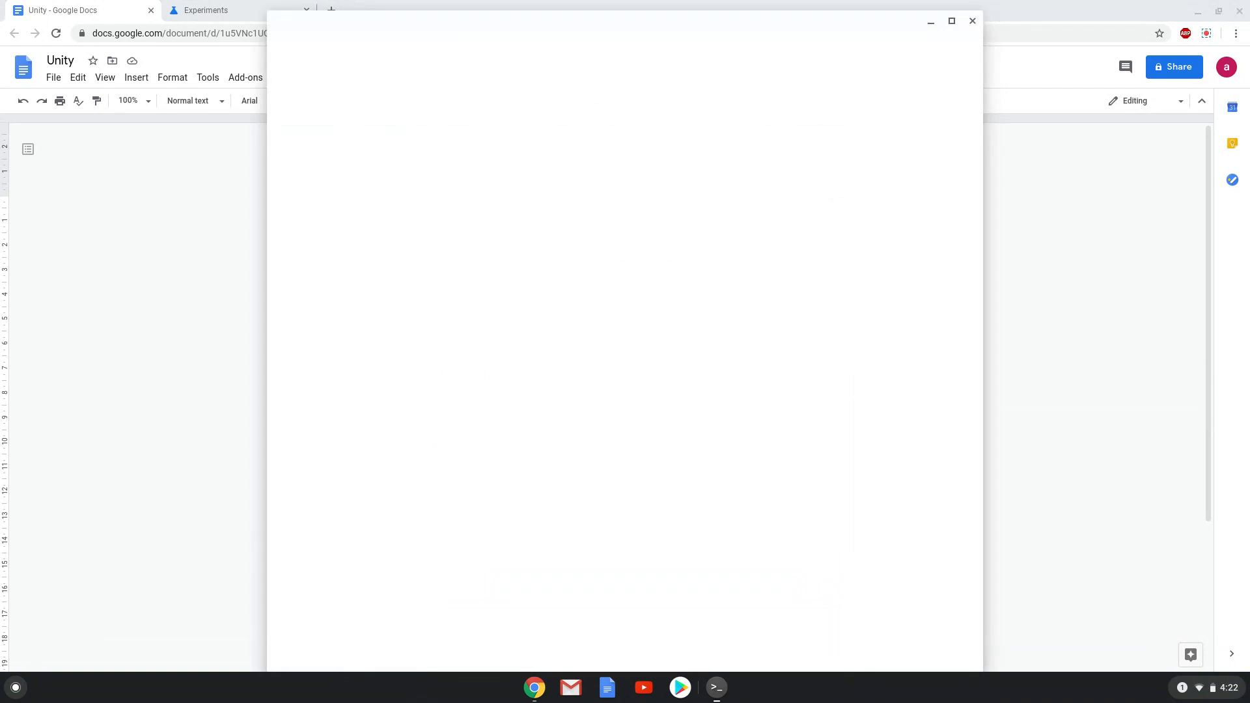
pyautogui.click(715, 687)
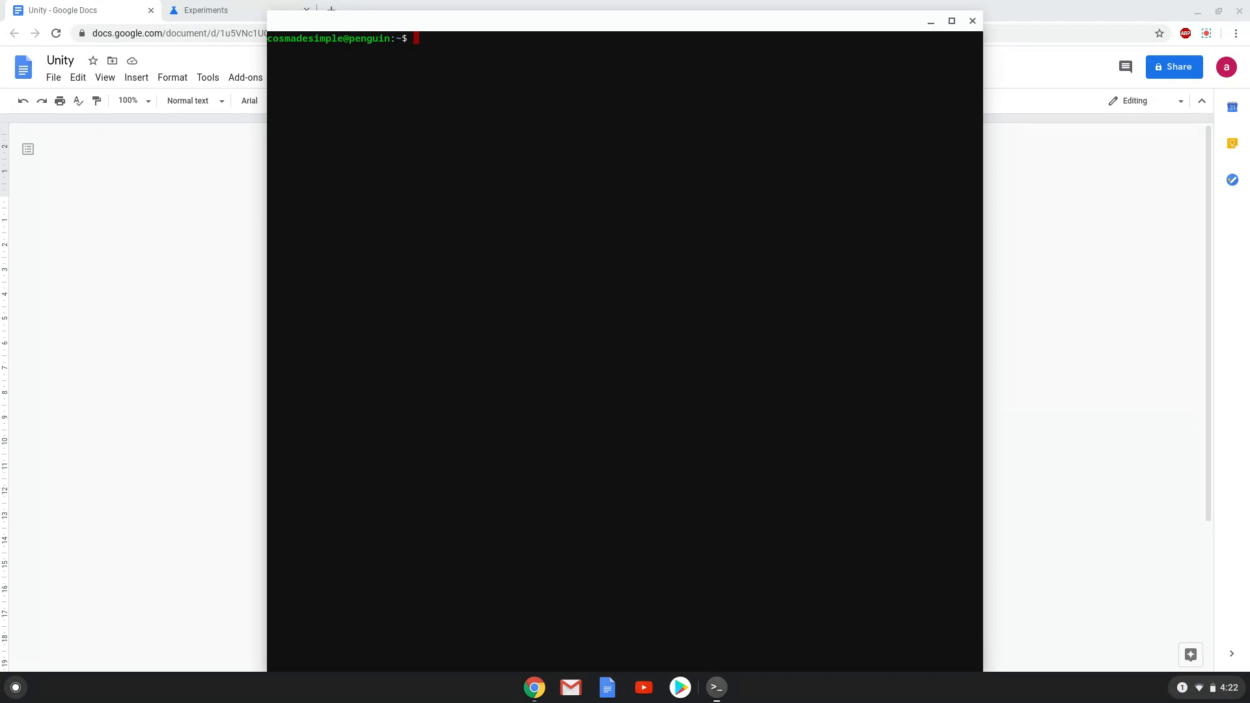
pyautogui.write('sudo apt update')
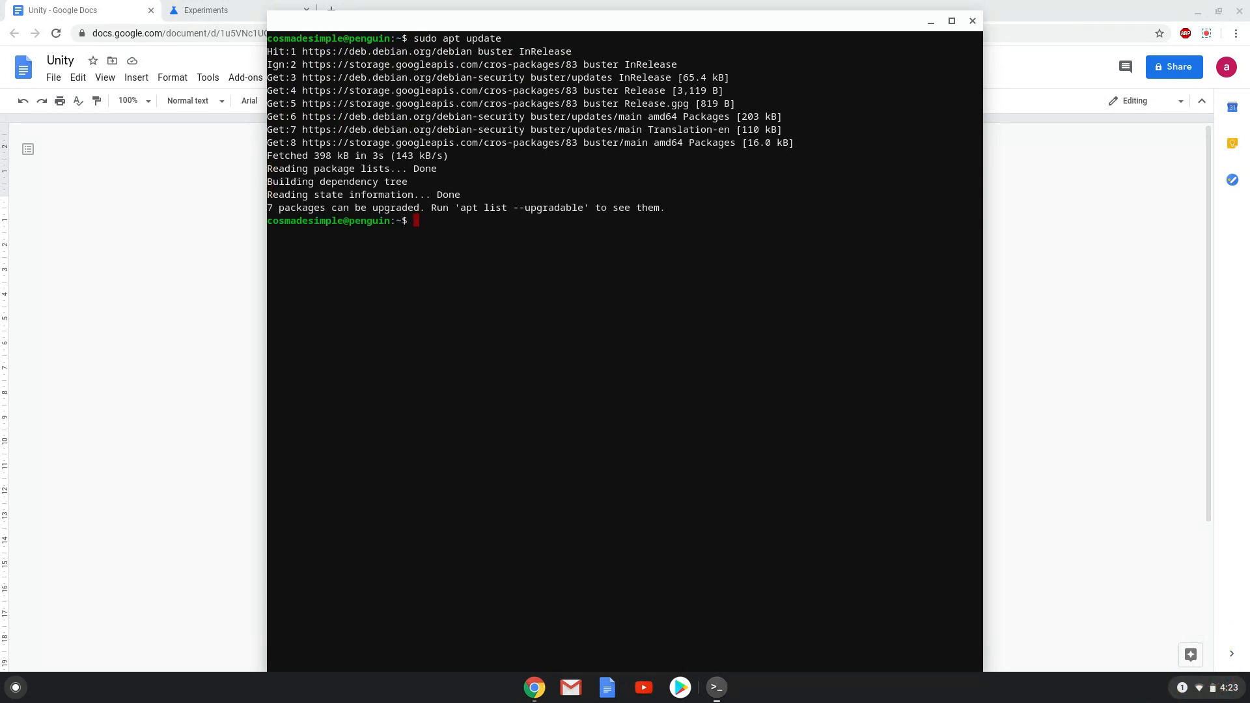
pyautogui.moveTo(304, 330)
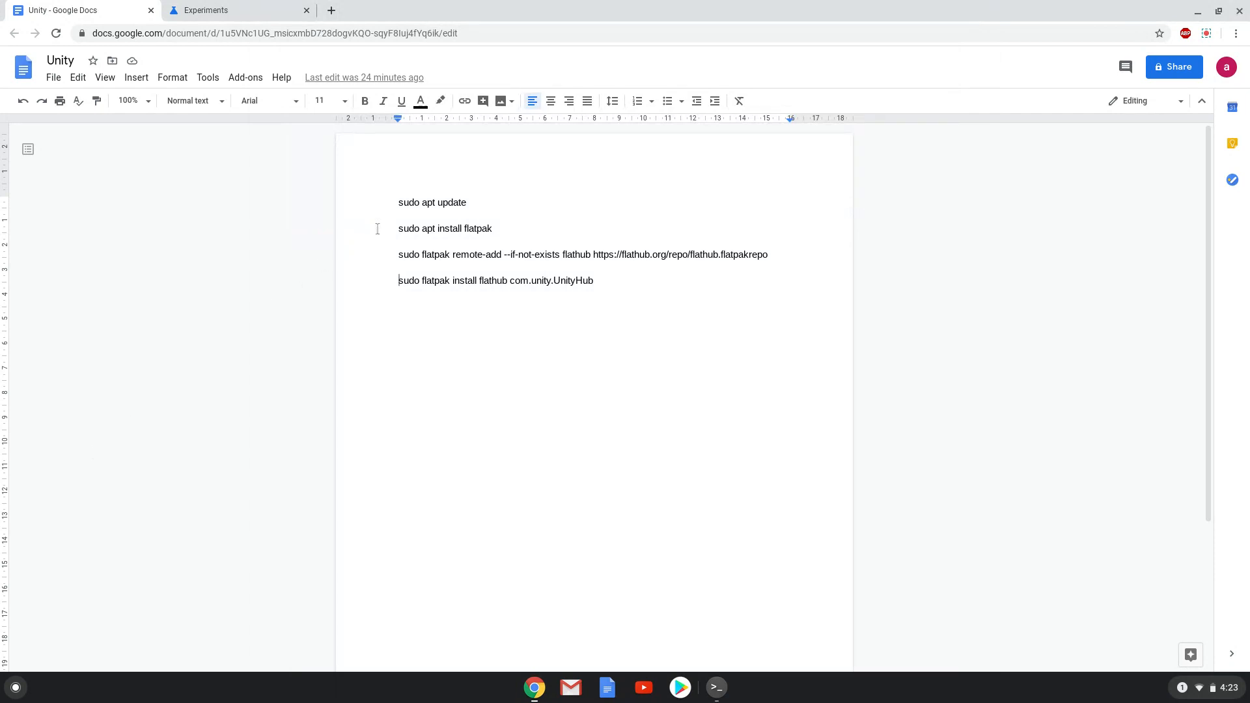
# Step: Run 'sudo apt install flatpak' in Terminal to install Flatpak in the container
pyautogui.tripleClick(445, 228)
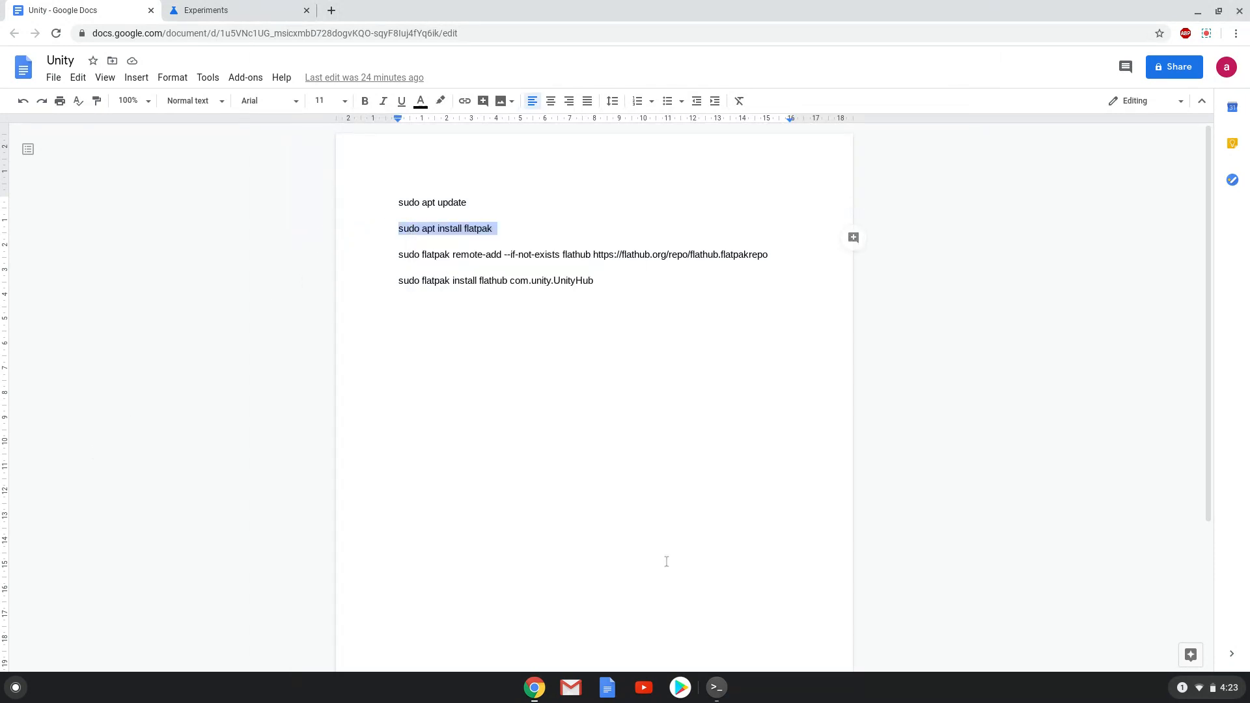
pyautogui.click(715, 688)
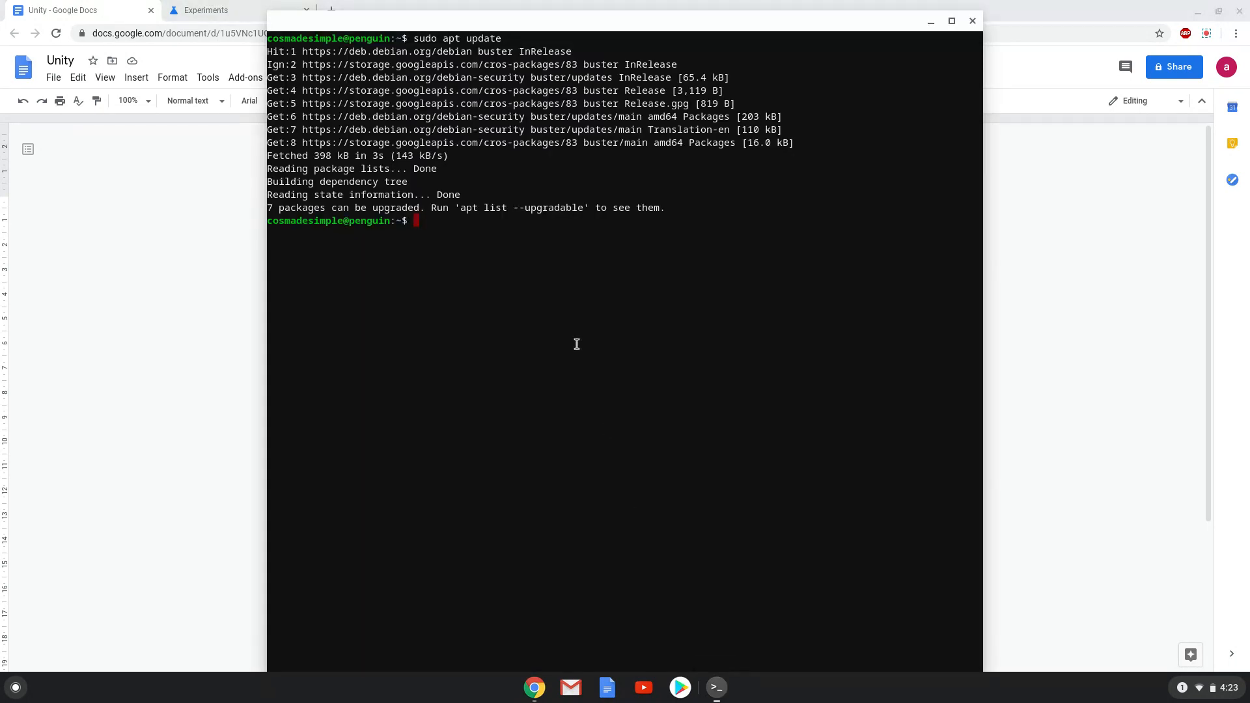
pyautogui.write('sudo apt install flatpak')
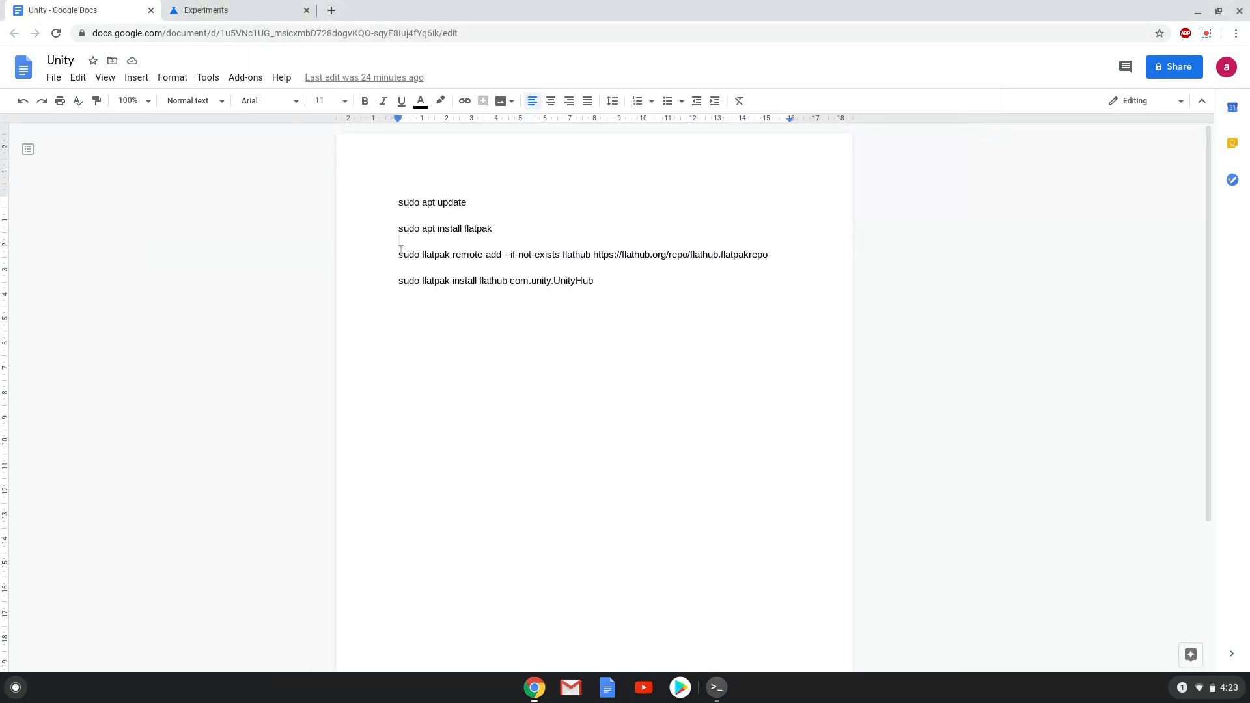
# Step: Run the sudo flatpak remote-add command to add the Flathub repository
pyautogui.tripleClick(583, 255)
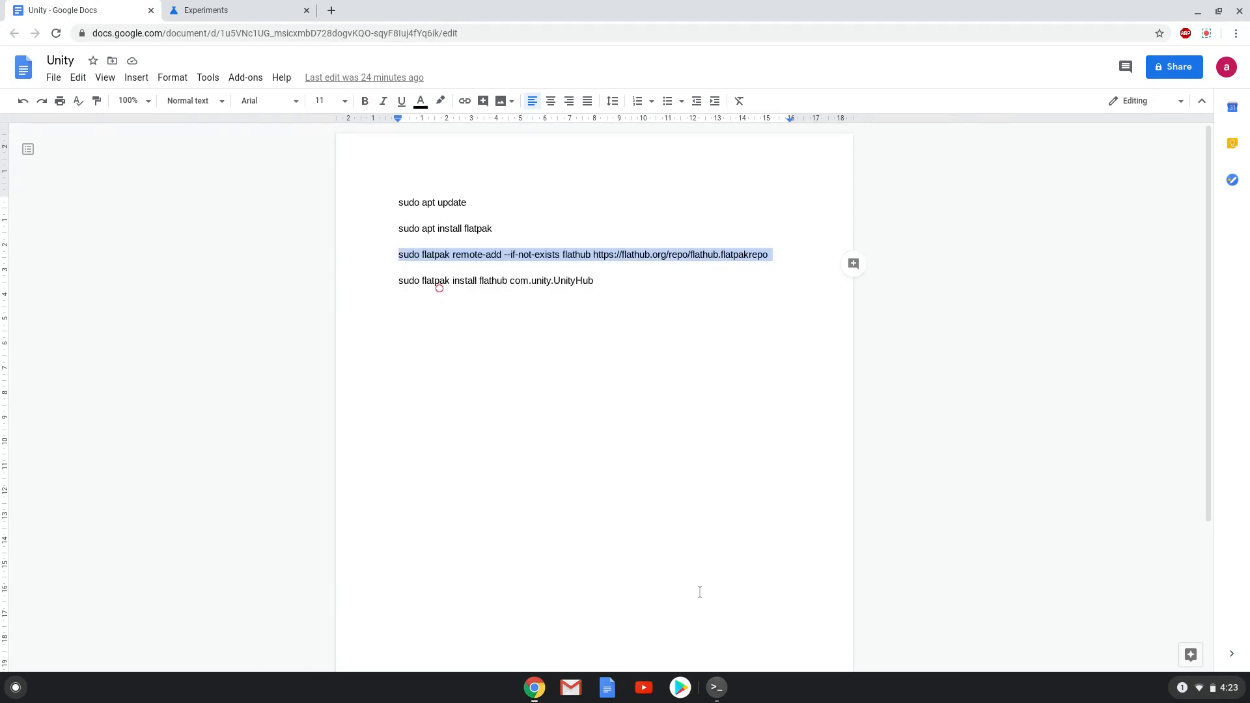
pyautogui.click(715, 687)
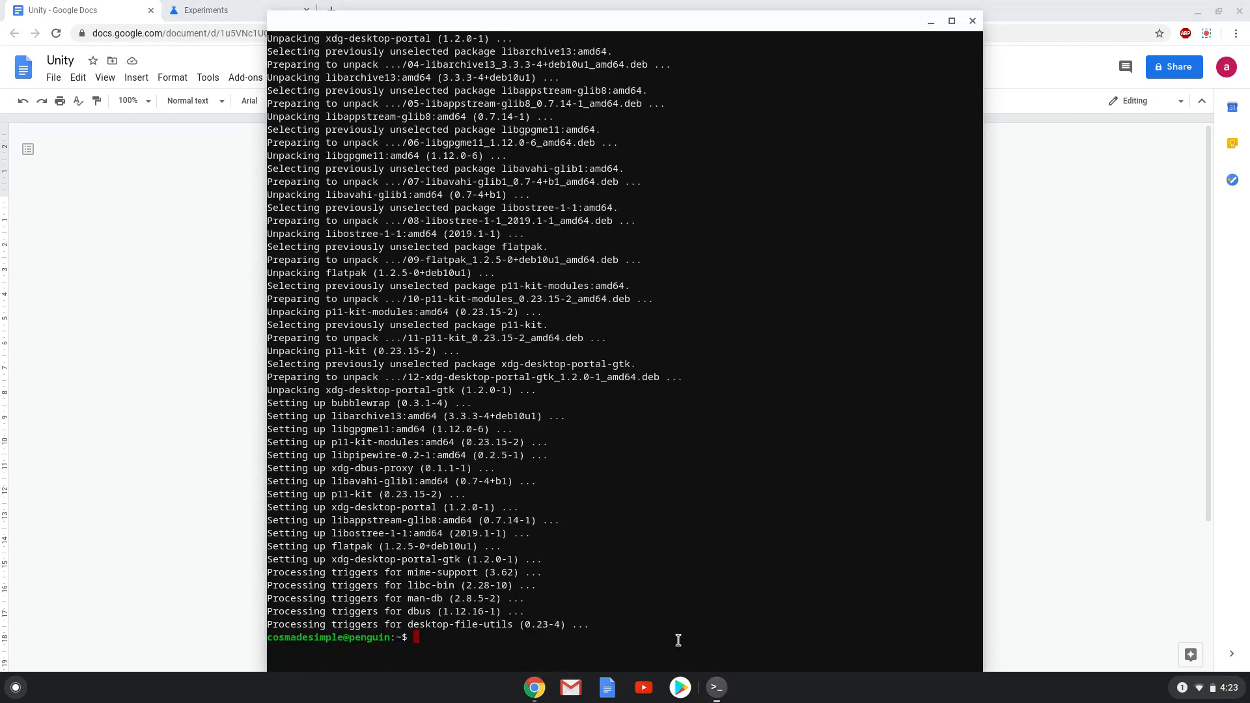
pyautogui.write('sudo flatpak remote-add --if-not-exists flathub https://flathub.org/repo/flathub.flatpakrepo')
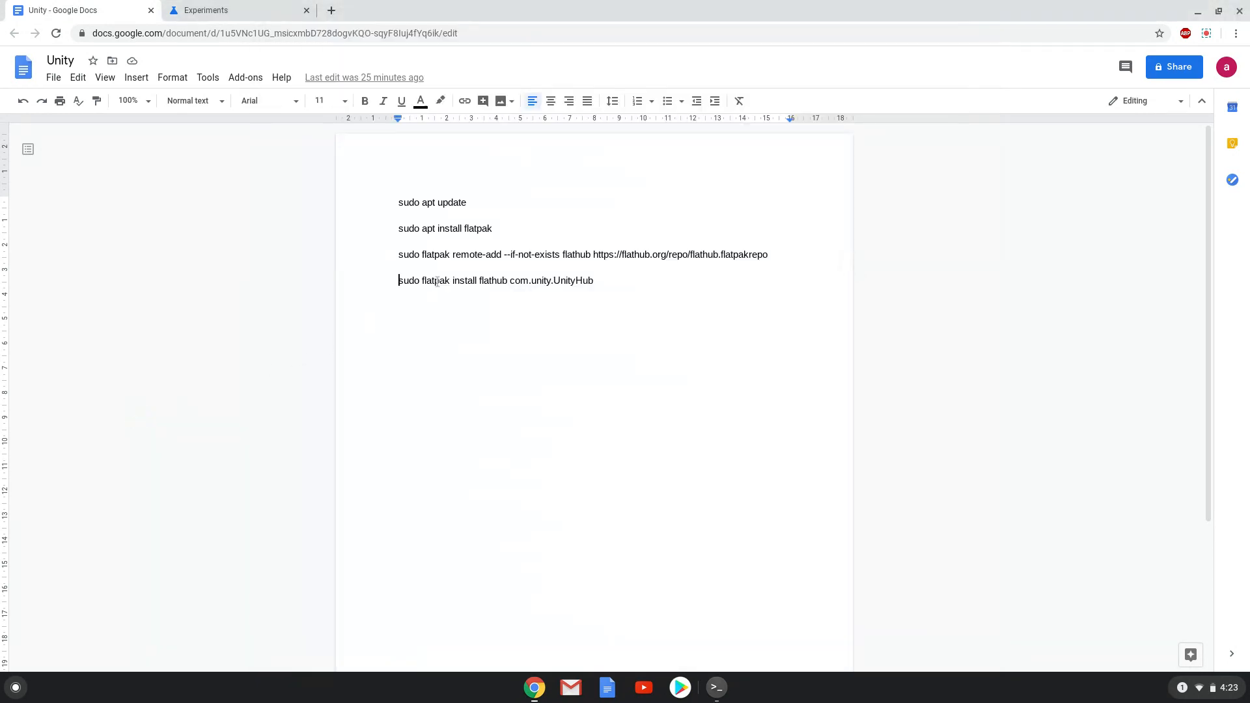
# Step: Run 'sudo flatpak install flathub com.unity.UnityHub', confirm with Y, and close Terminal when done
pyautogui.rightClick(437, 280)
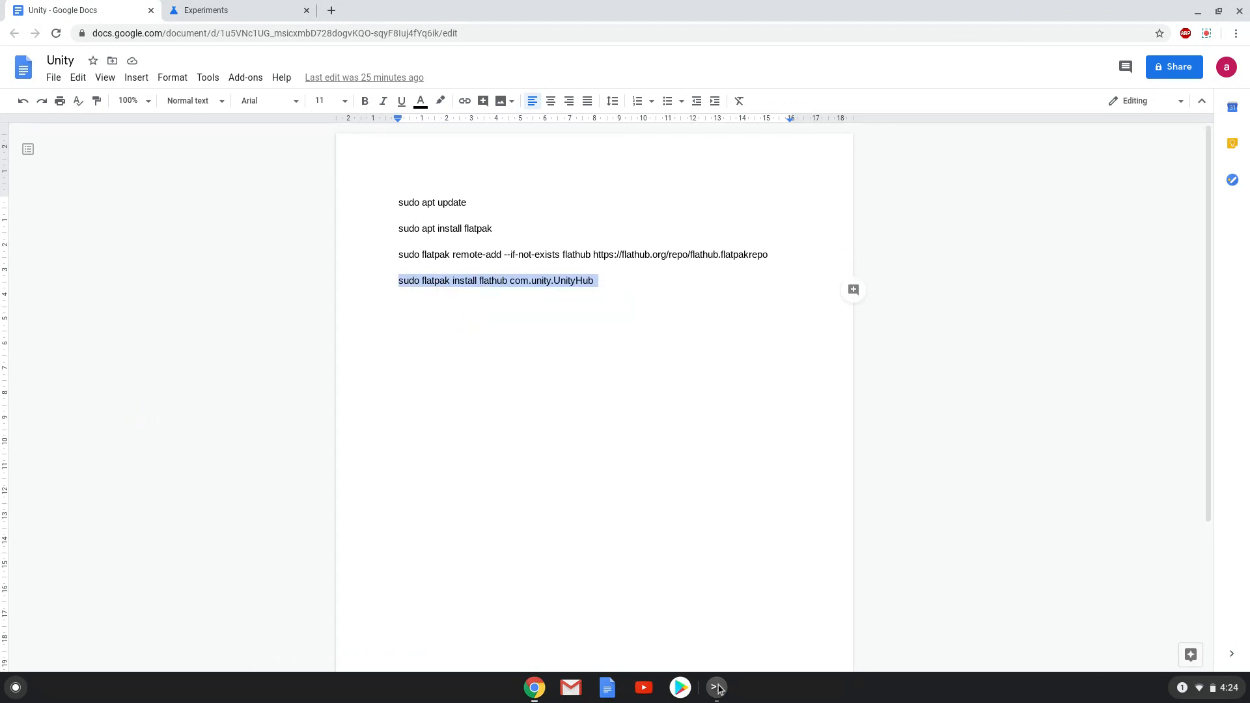
pyautogui.click(717, 688)
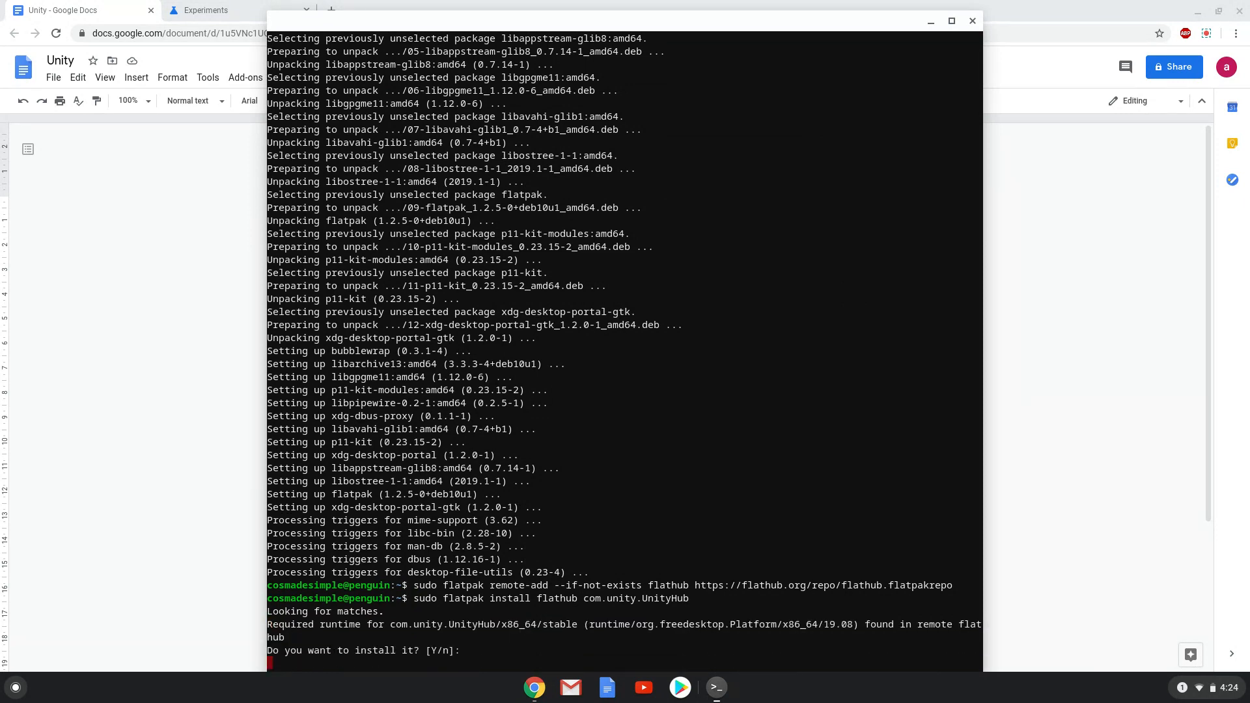
pyautogui.write('Y')
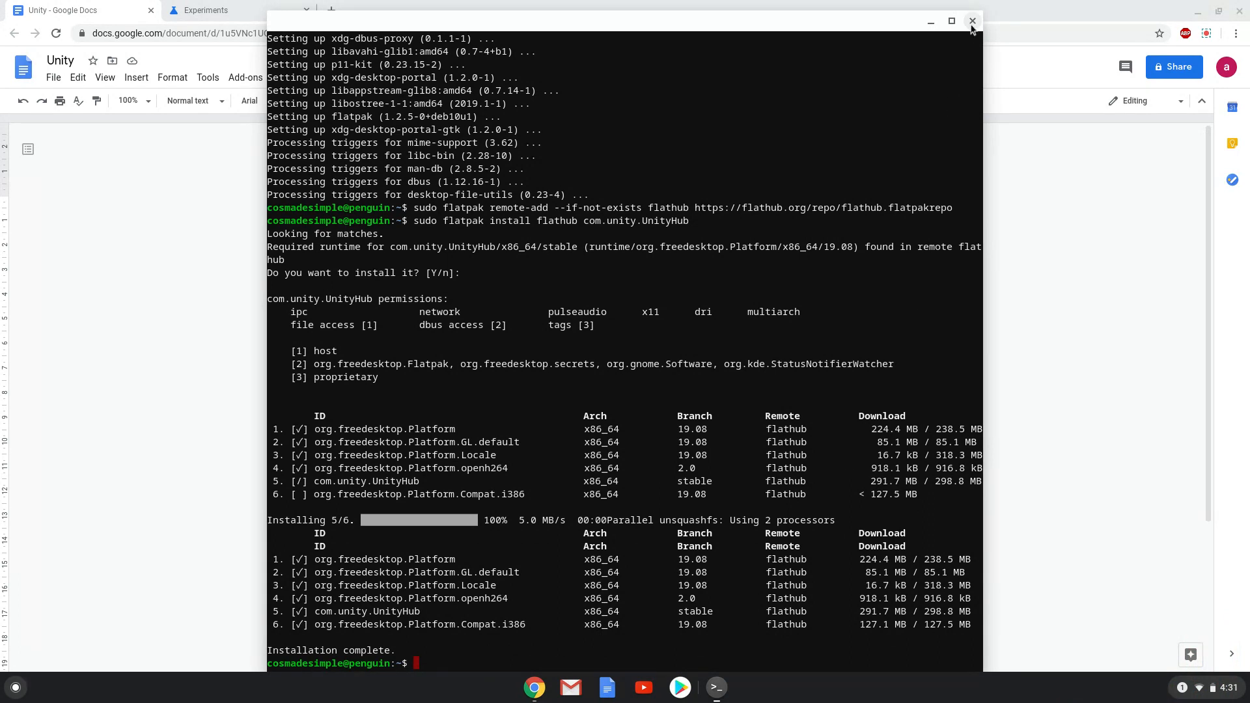
pyautogui.click(971, 21)
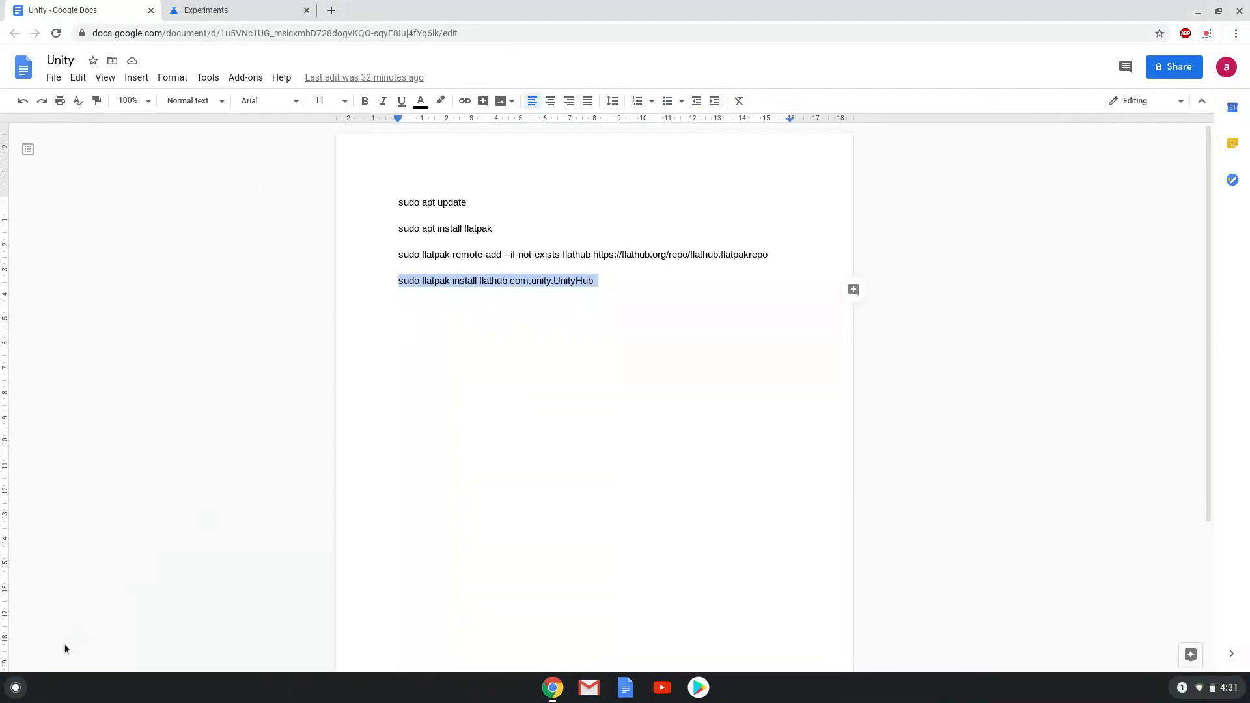
# Step: Launch Unity Hub from the Chrome OS launcher's app pages
pyautogui.click(14, 686)
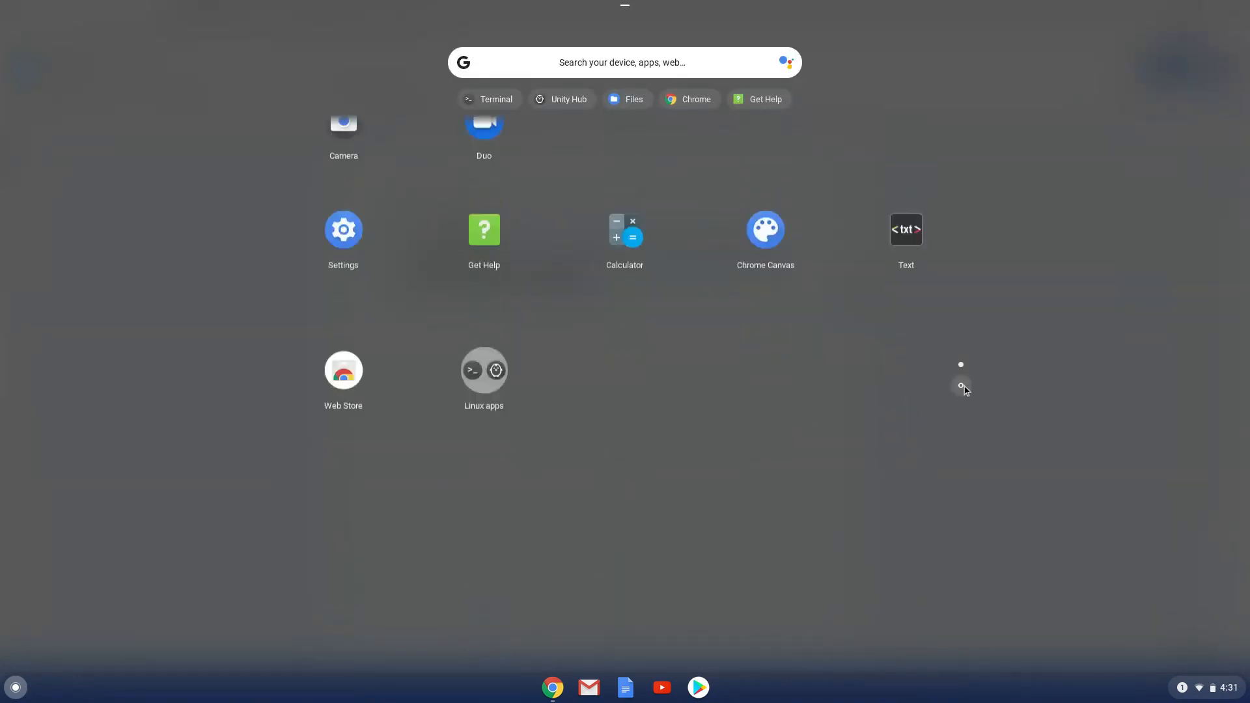
pyautogui.click(484, 371)
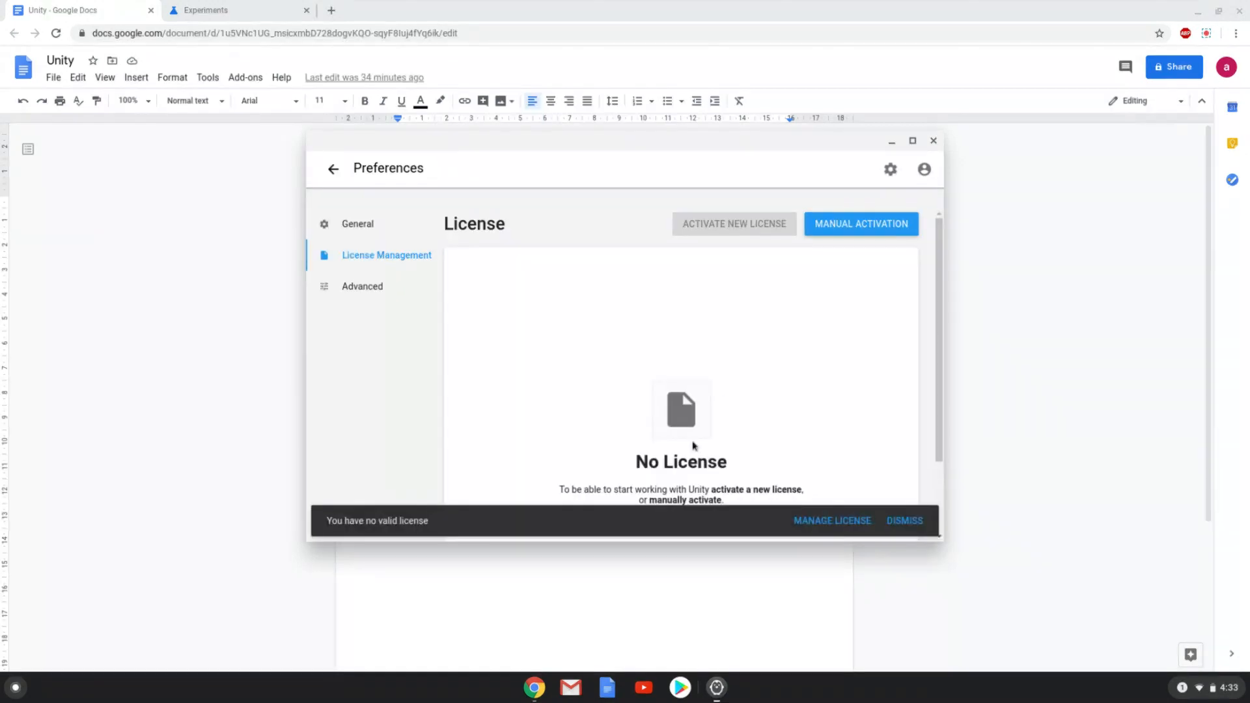
pyautogui.moveTo(871, 206)
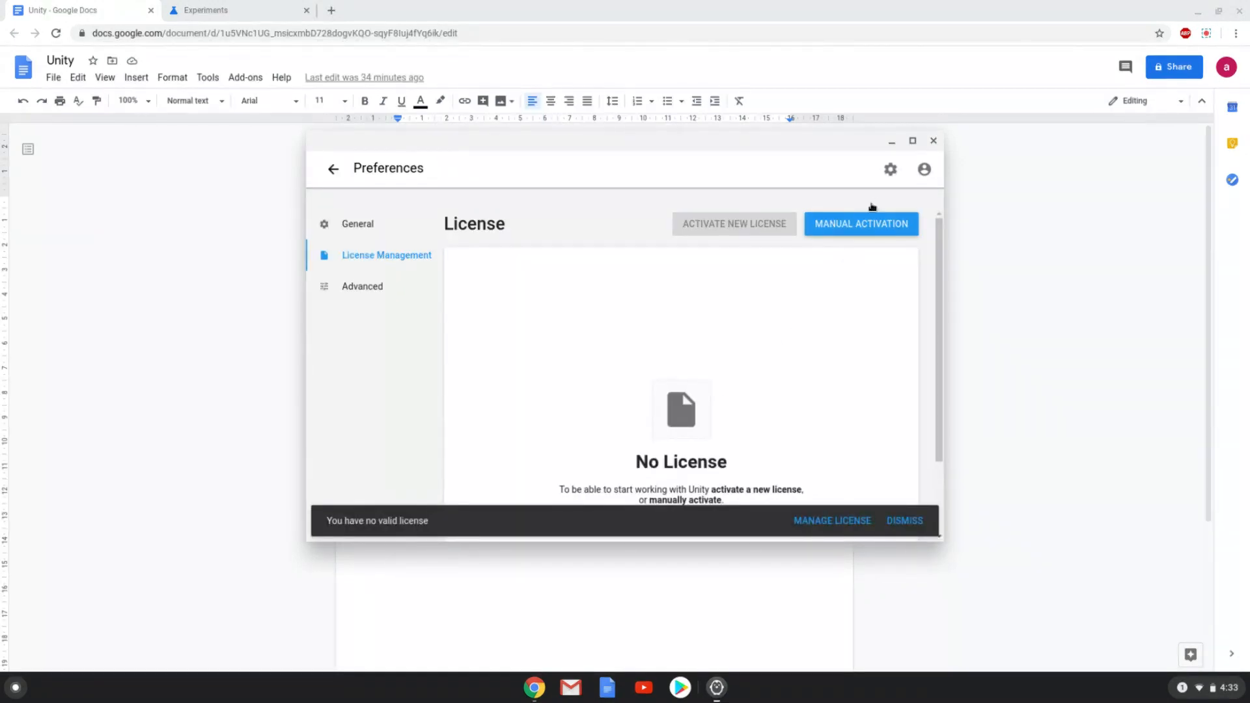
# Step: Maximize the Unity Hub Preferences window on the License Management page
pyautogui.click(912, 141)
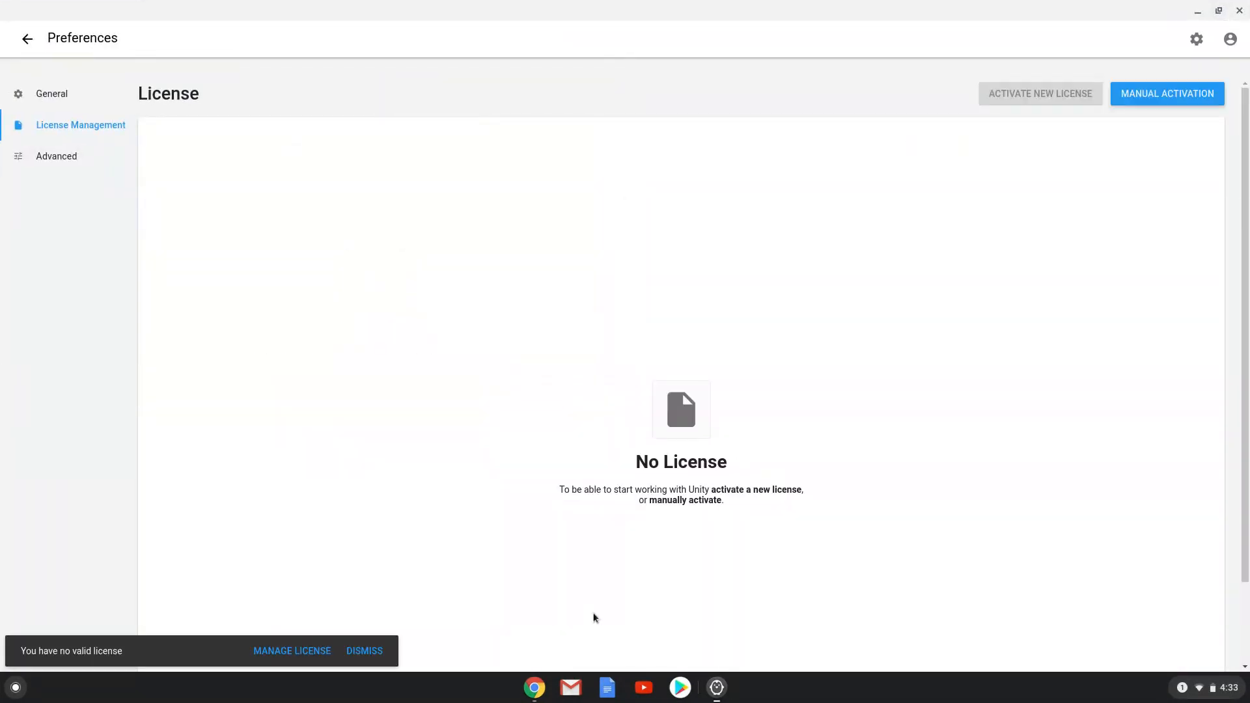
pyautogui.moveTo(570, 646)
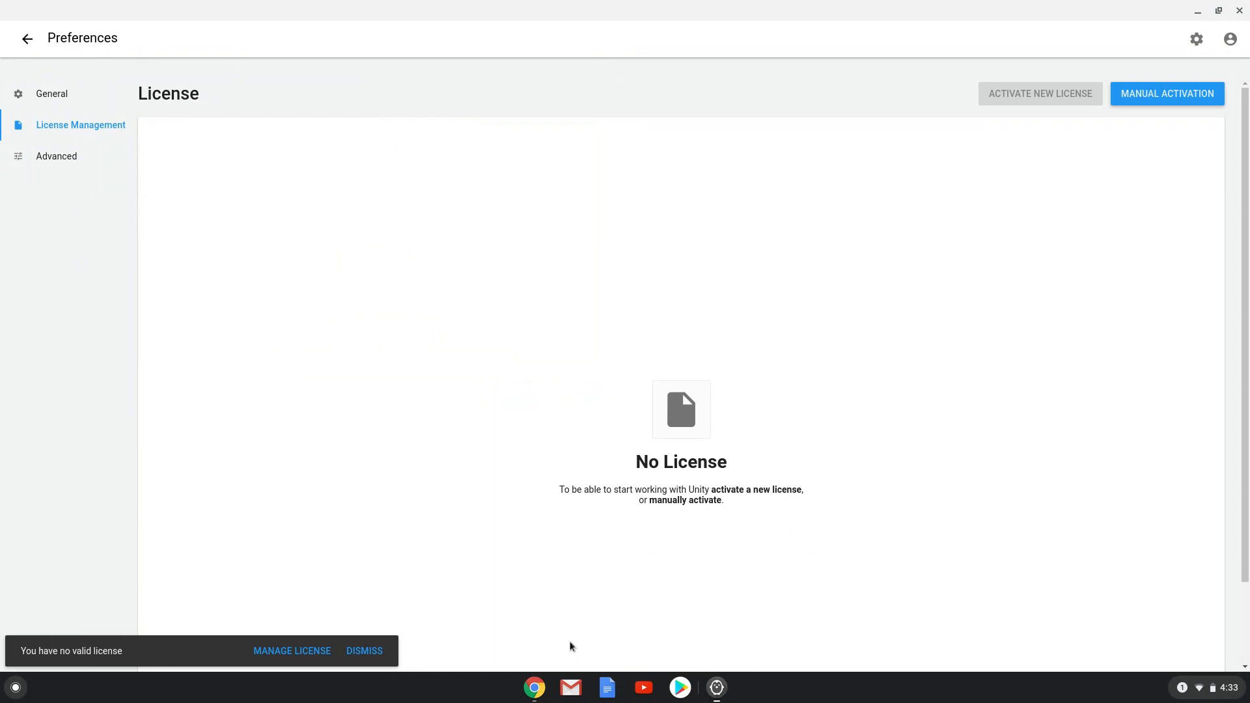